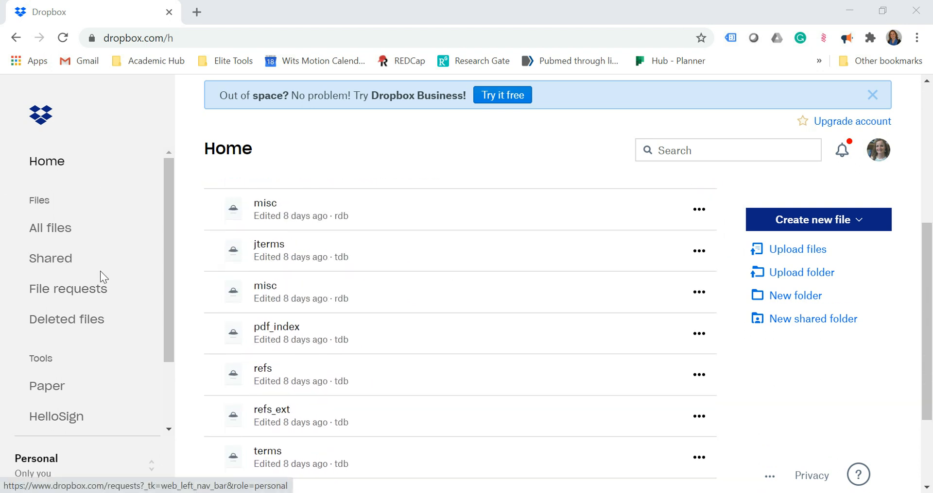
- Open the Dropbox Transfer page from the left sidebar
left_click(53, 360)
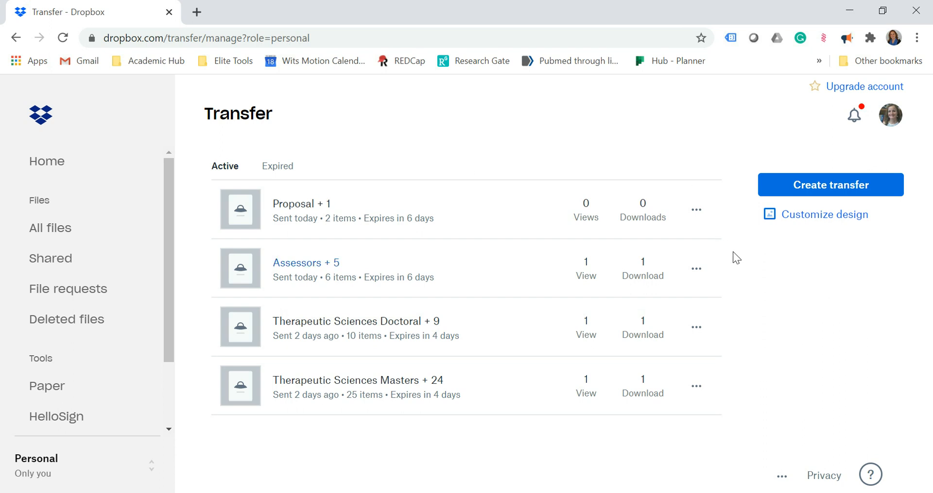
- Start a new transfer and upload the Assessors folder into it
left_click(830, 185)
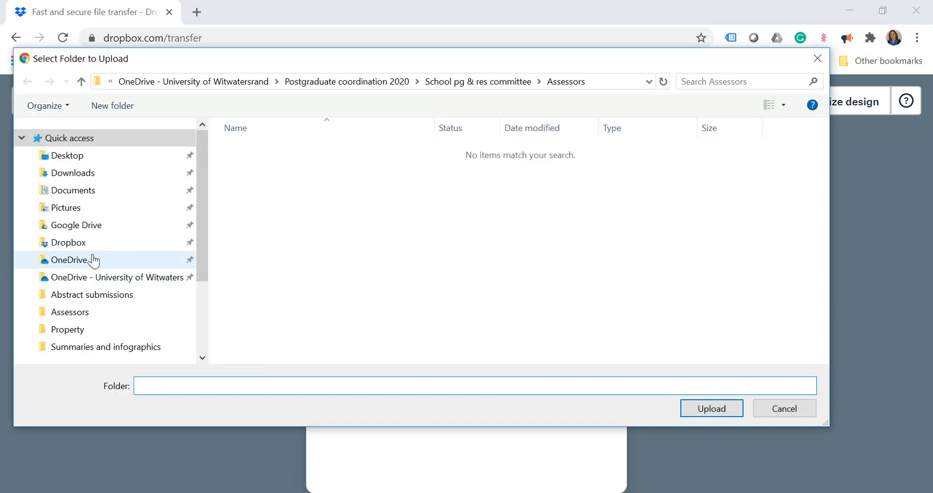
left_click(70, 313)
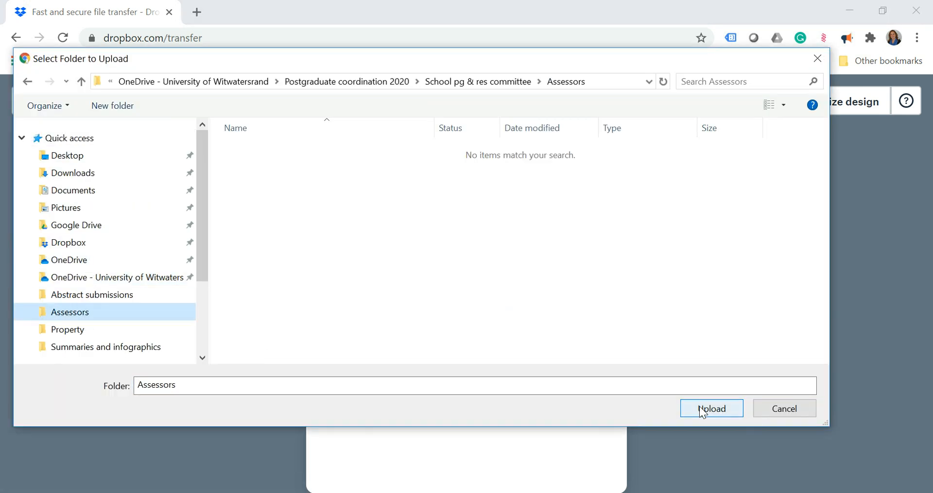
left_click(711, 408)
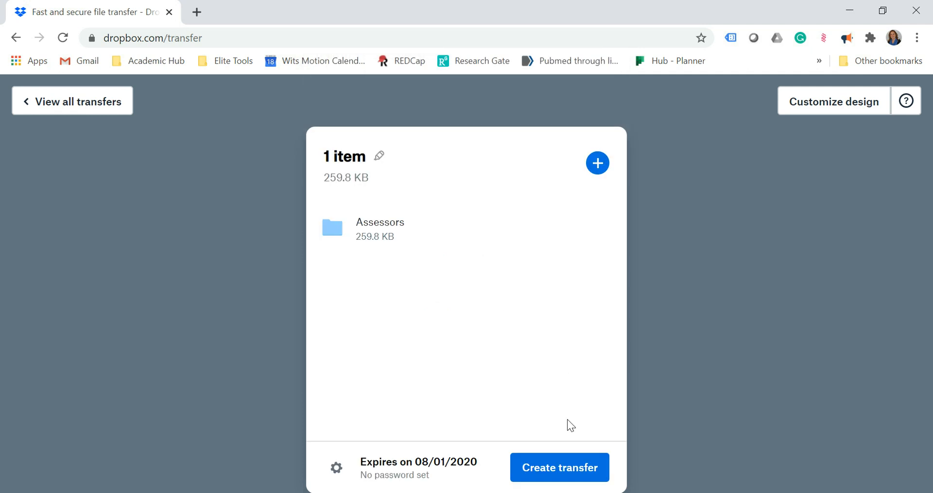
- Create the Assessors transfer and copy its share link
left_click(559, 468)
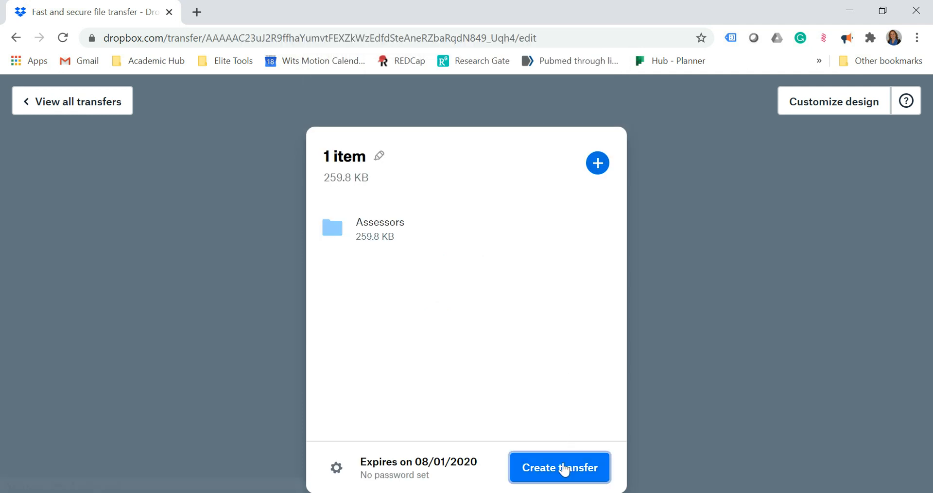
left_click(559, 481)
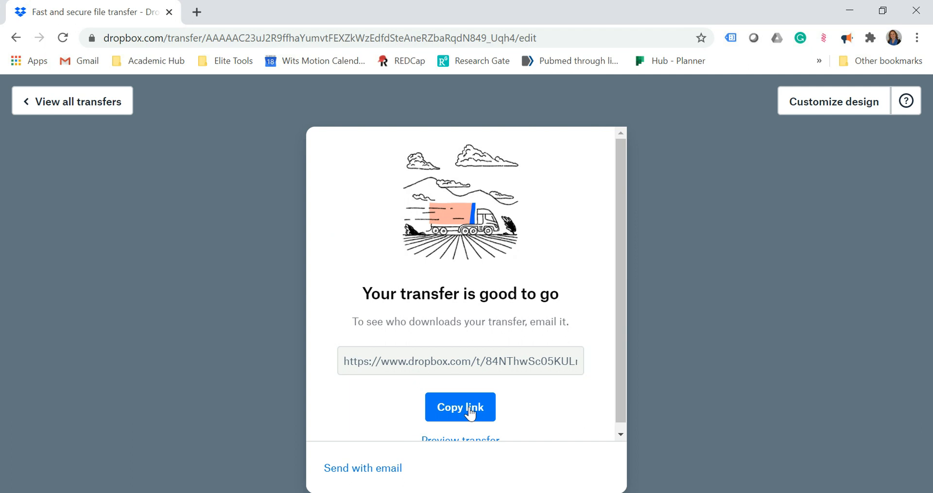
left_click(460, 407)
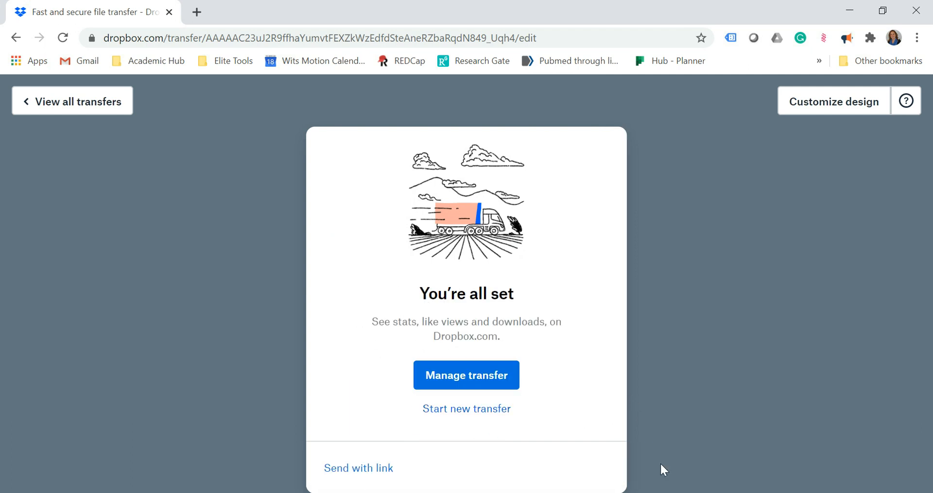
left_click(466, 375)
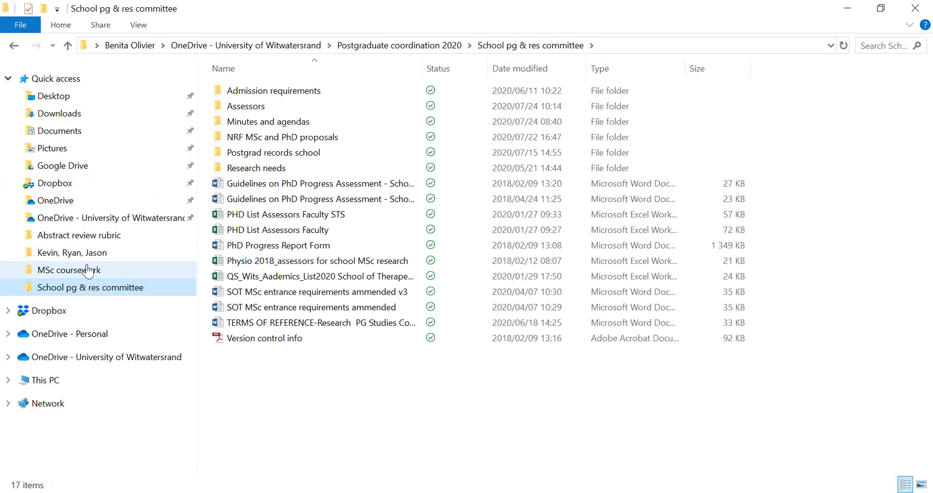
- Go to the MSc coursework folder and select New folder (2)
double_click(68, 270)
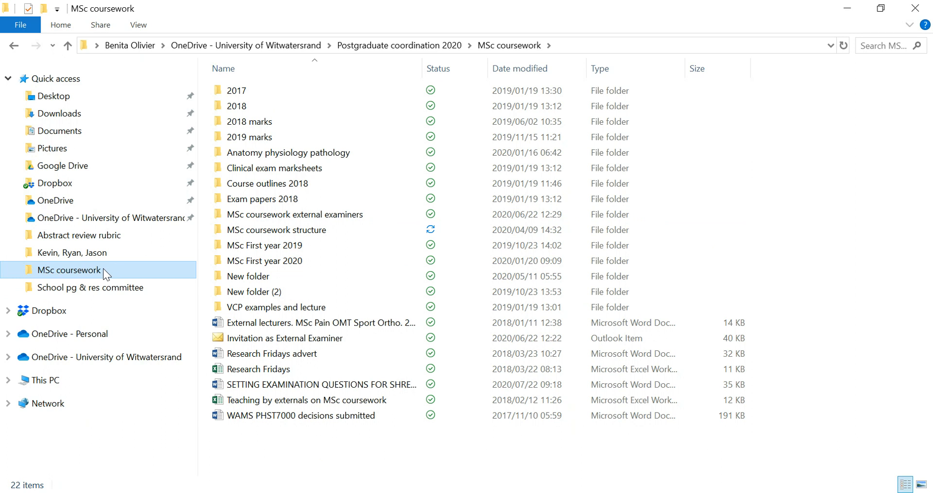
mouse_move(87, 119)
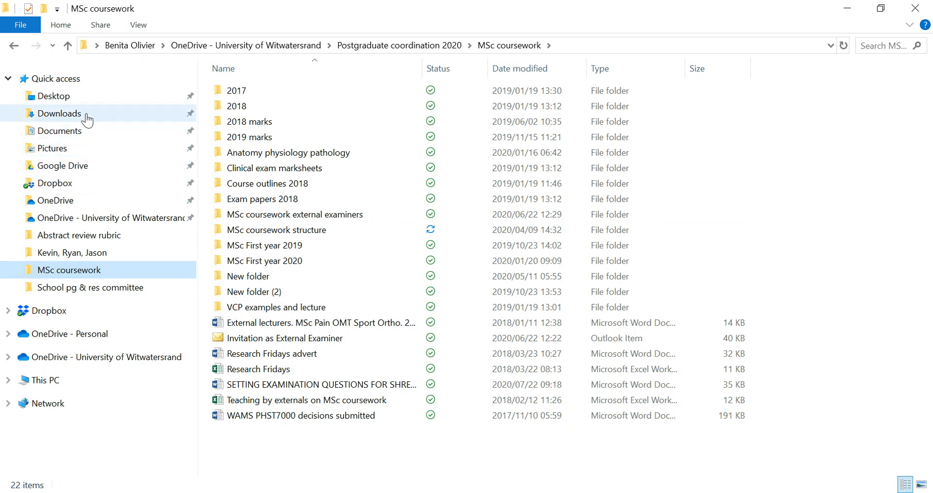
mouse_move(266, 264)
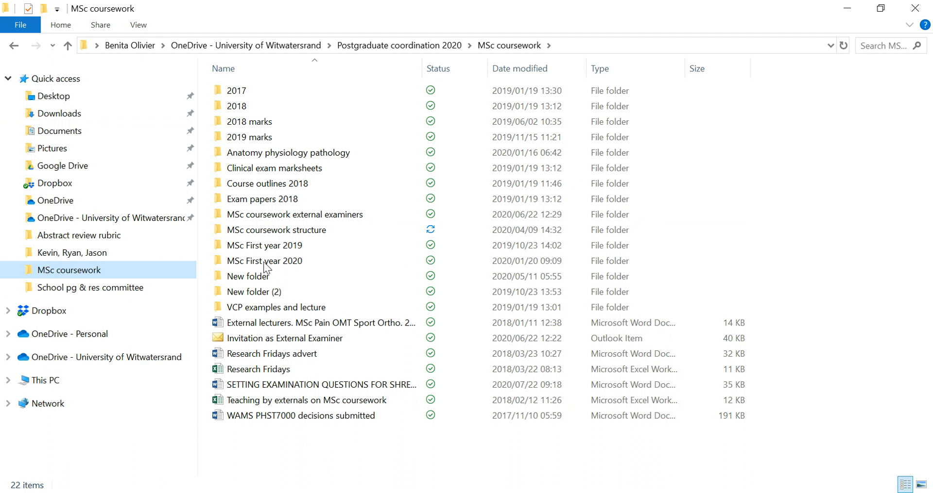
left_click(254, 292)
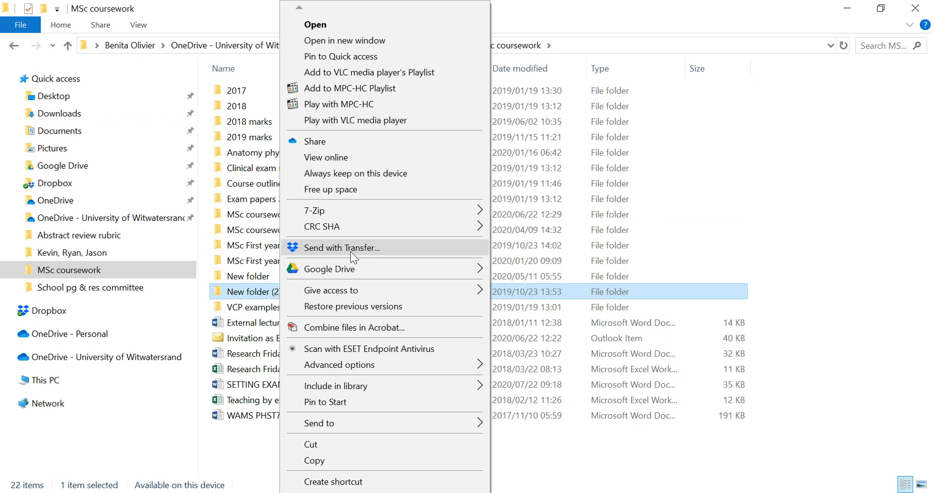
- Send New folder (2) with Transfer, then switch to the Dropbox folder
left_click(342, 248)
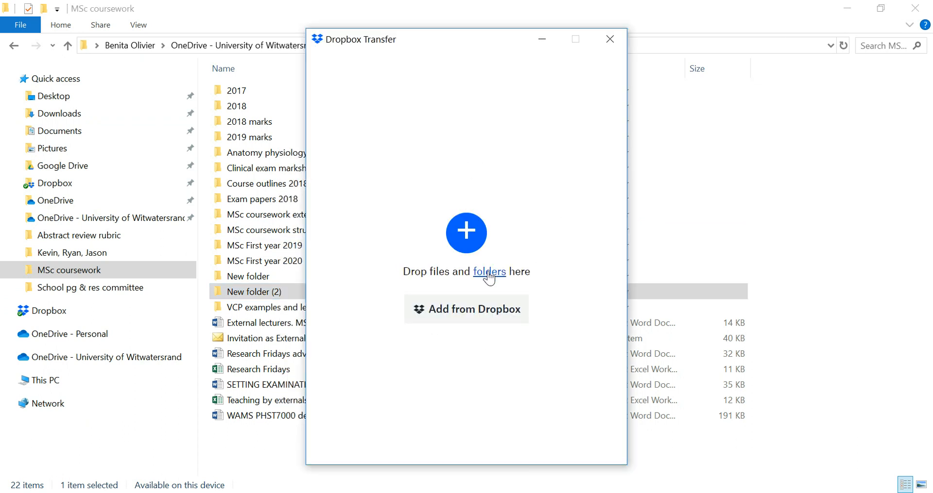
mouse_move(468, 241)
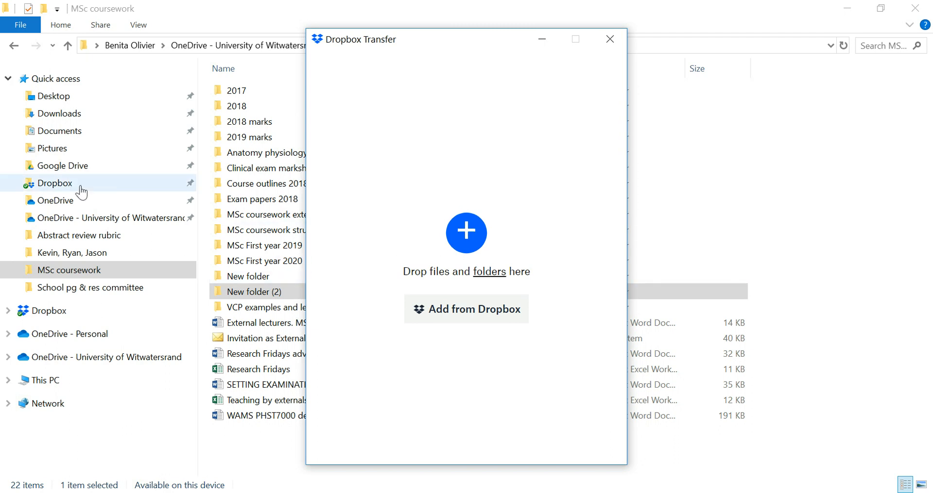
left_click(55, 183)
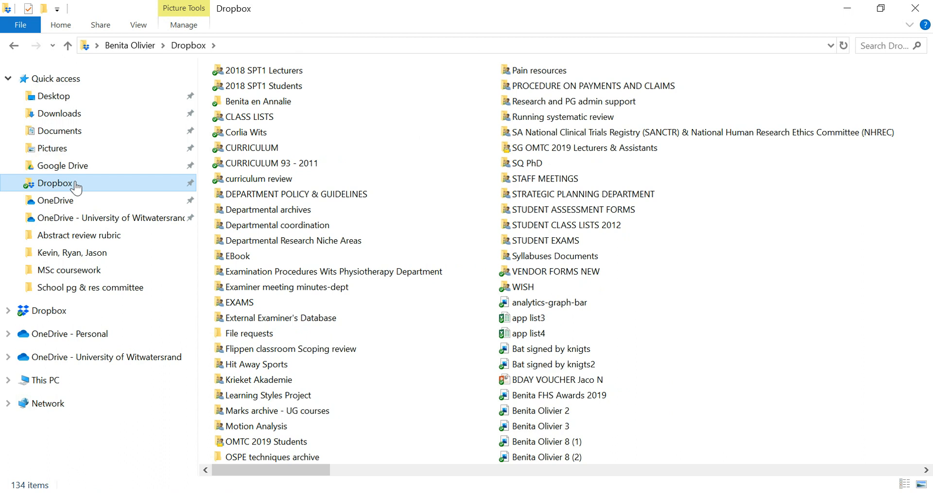
left_click(237, 256)
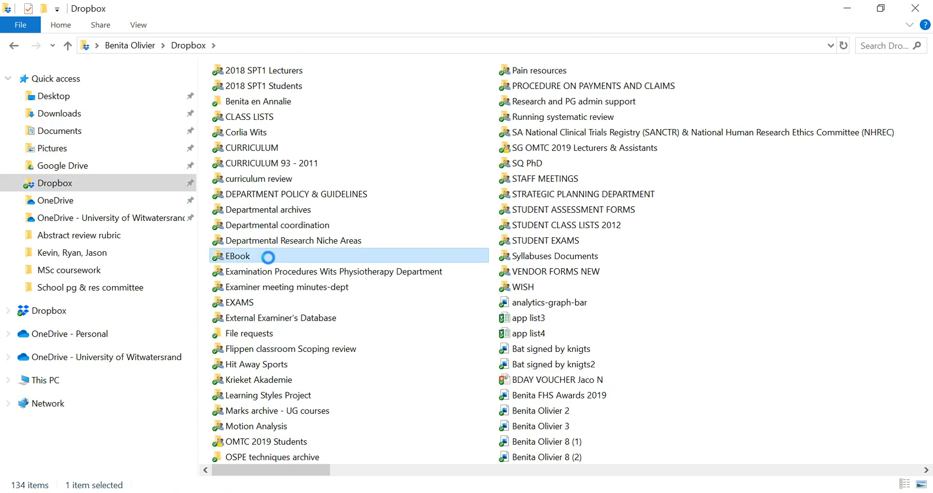
right_click(237, 256)
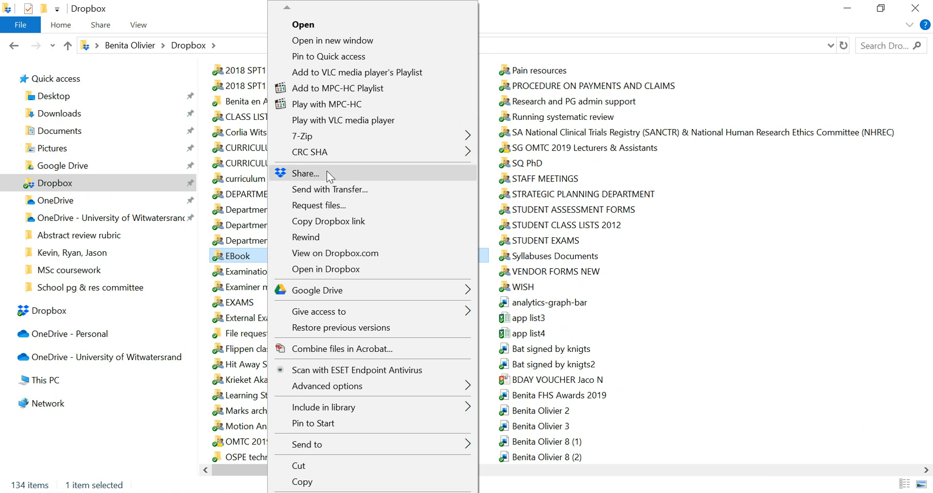
mouse_move(324, 195)
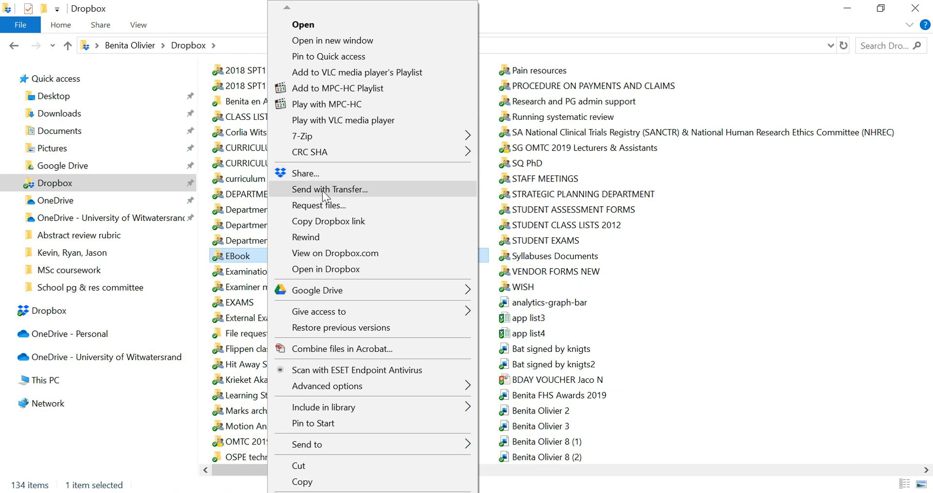
left_click(329, 189)
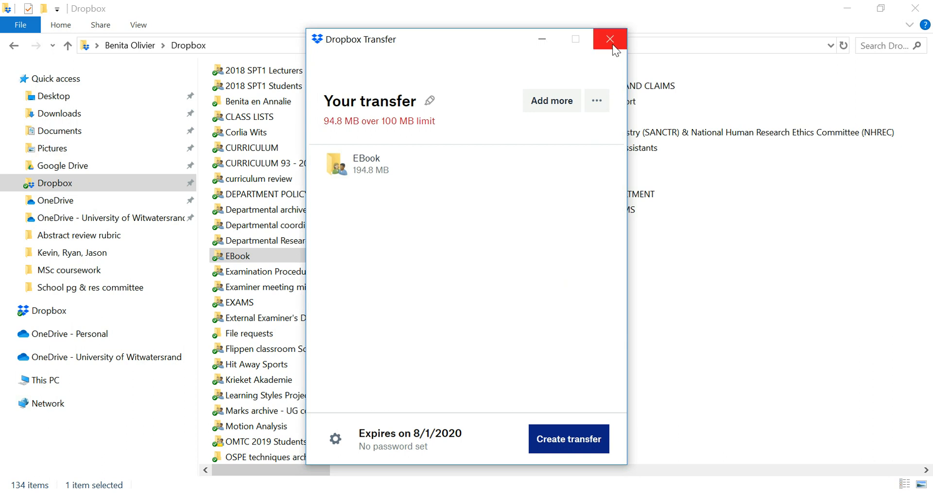
left_click(609, 39)
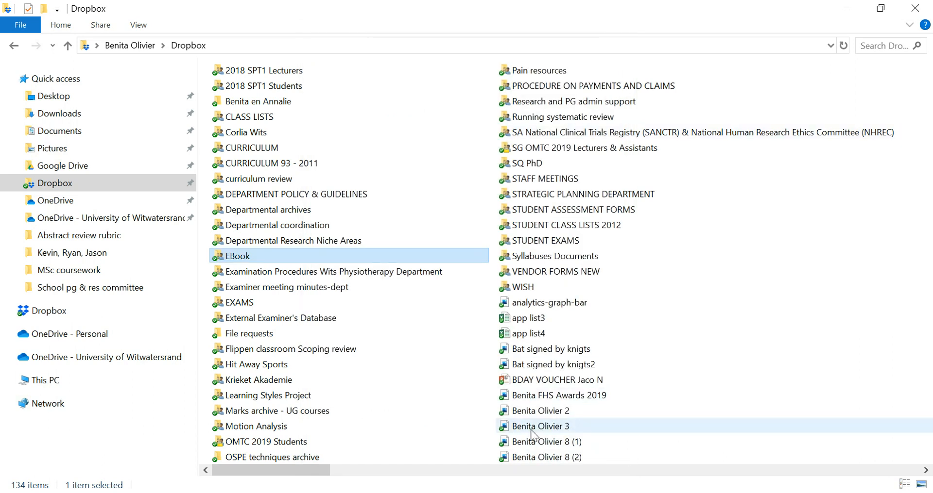
mouse_move(529, 430)
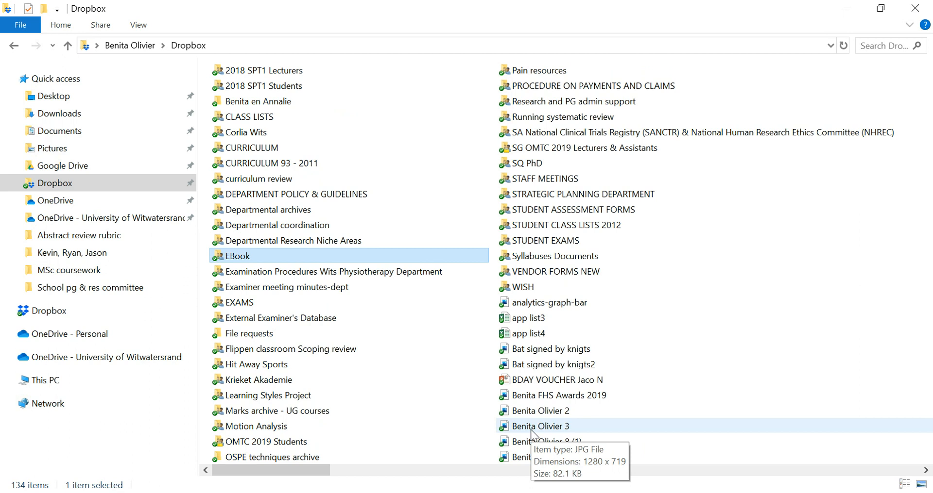